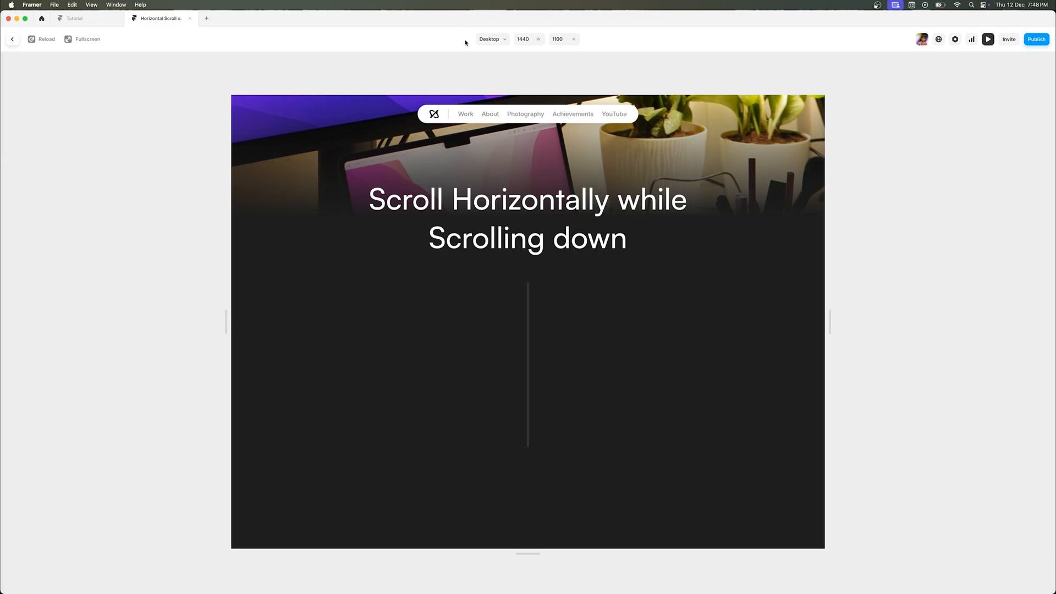
{"action": "mouse_move", "coordinate": [532, 75]}
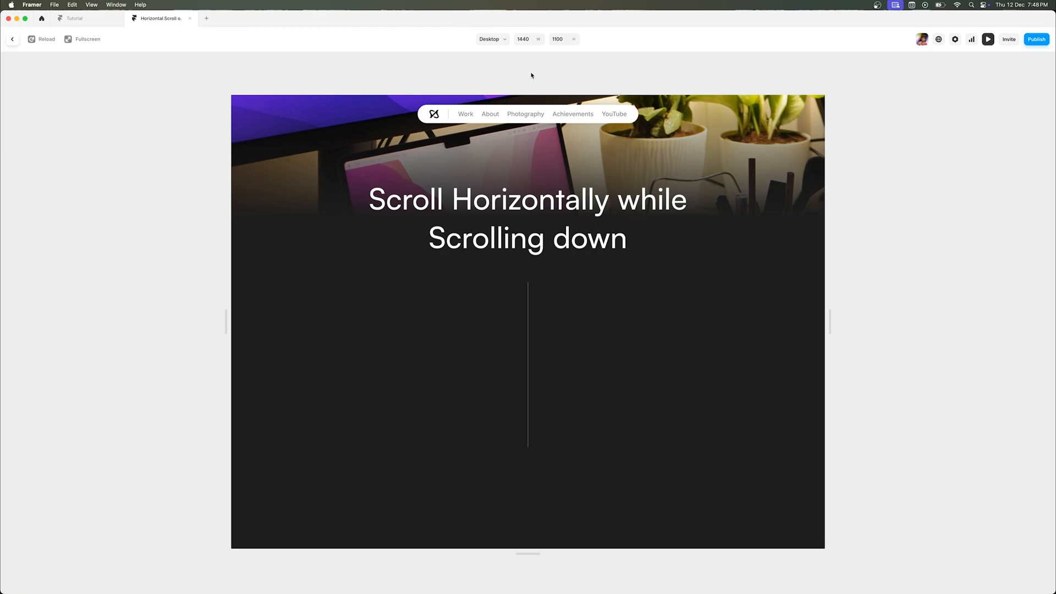
Move the Content frame, with its header and gradient cards, into Desktop below the hero.
{"action": "scroll", "scroll_direction": "down", "scroll_amount": 3}
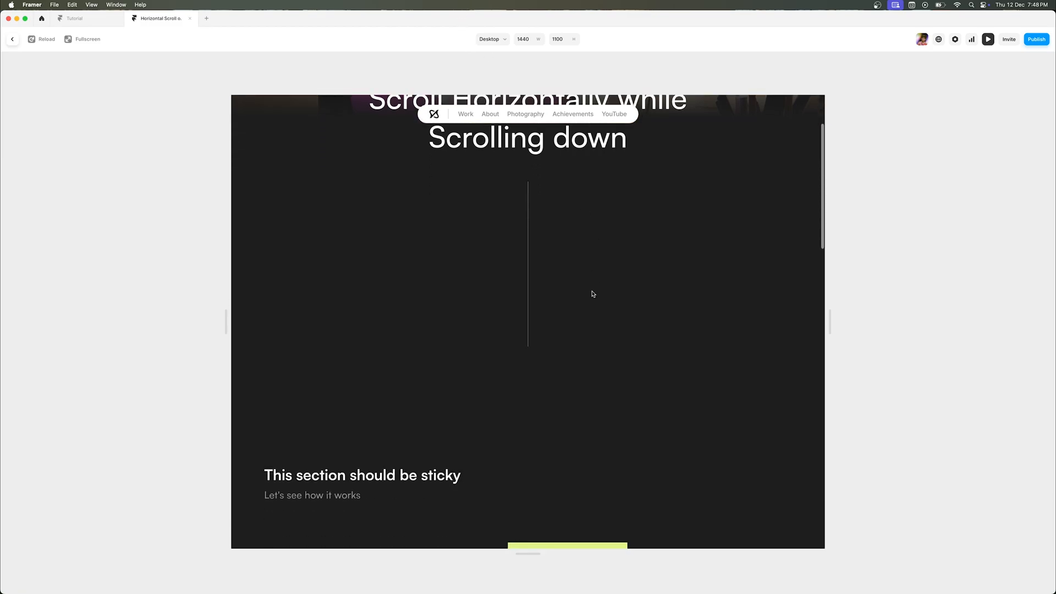
{"action": "scroll", "scroll_direction": "down", "scroll_amount": 3}
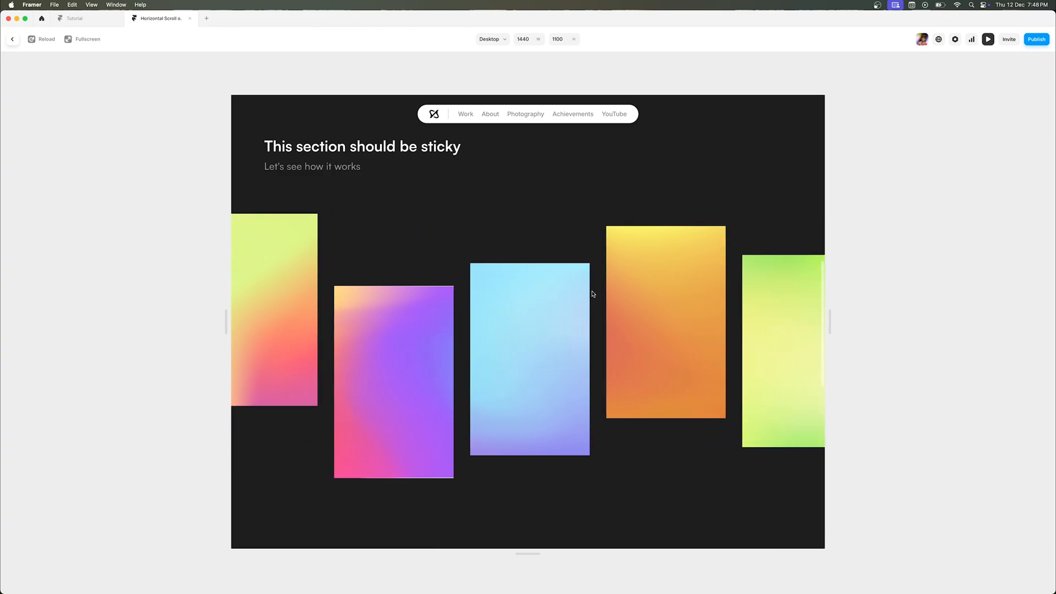
{"action": "scroll", "scroll_direction": "down", "scroll_amount": 3}
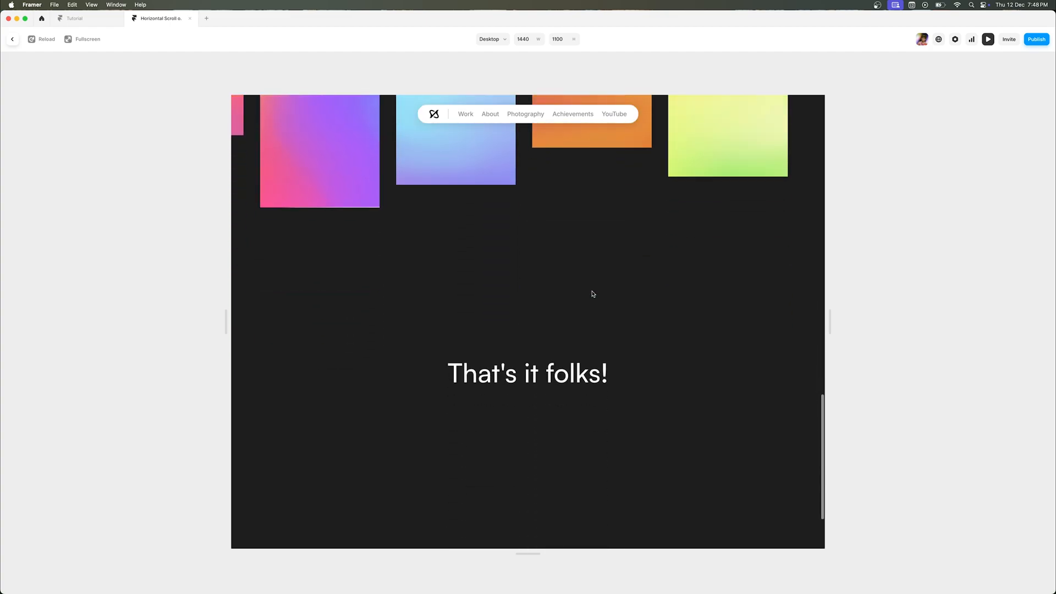
{"action": "scroll", "scroll_direction": "down", "scroll_amount": 3}
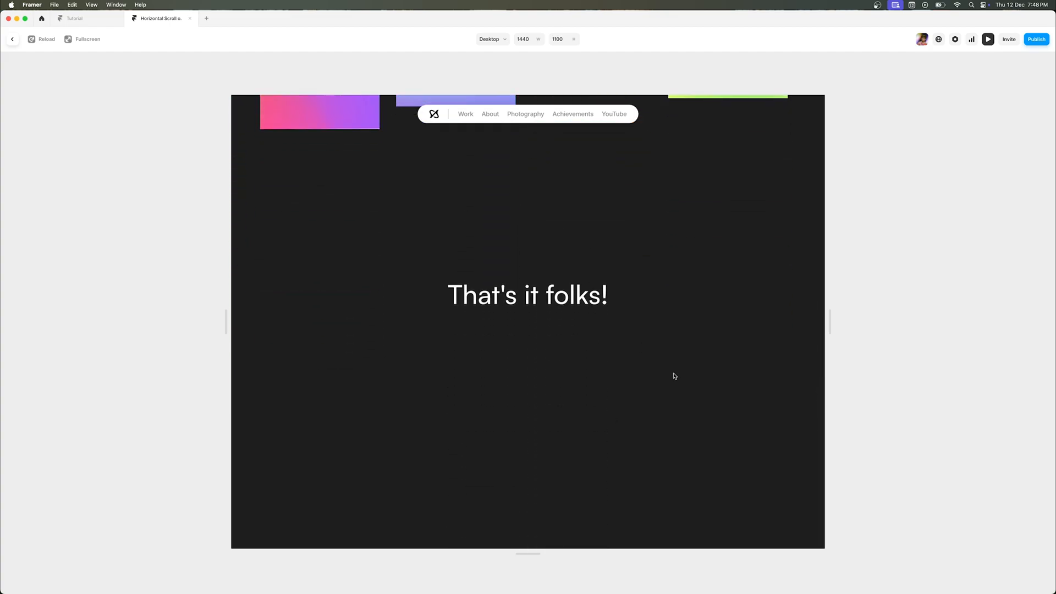
{"action": "scroll", "scroll_direction": "up", "scroll_amount": 3}
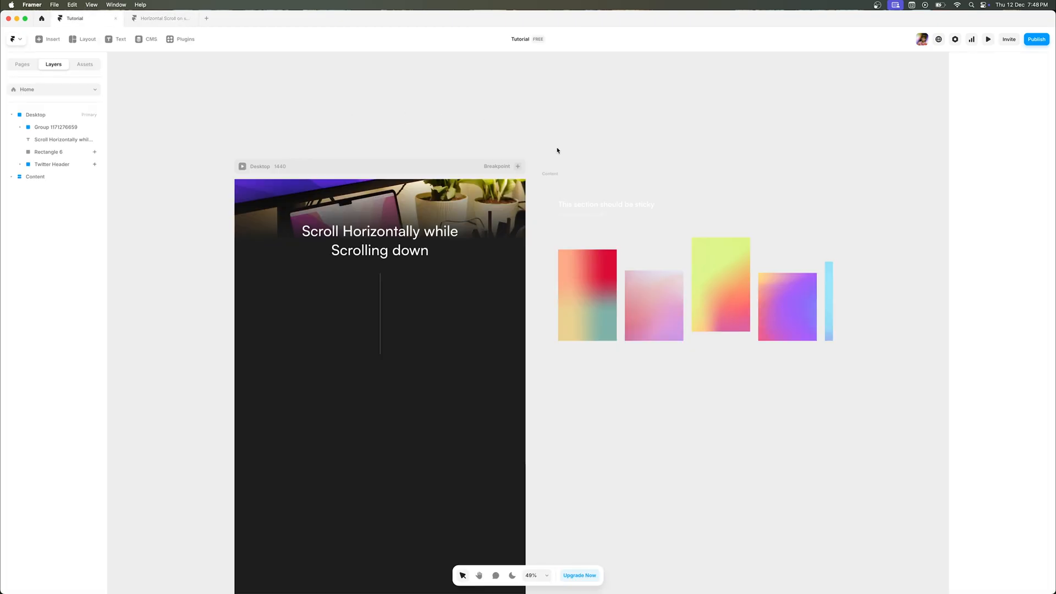
{"action": "left_click", "coordinate": [36, 177]}
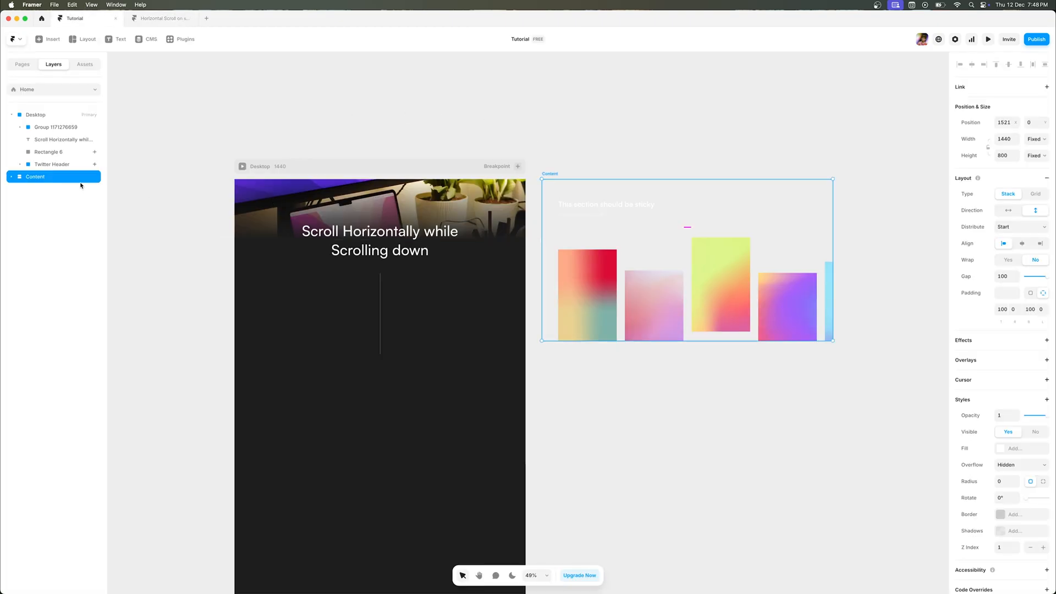
{"action": "left_click", "coordinate": [20, 176]}
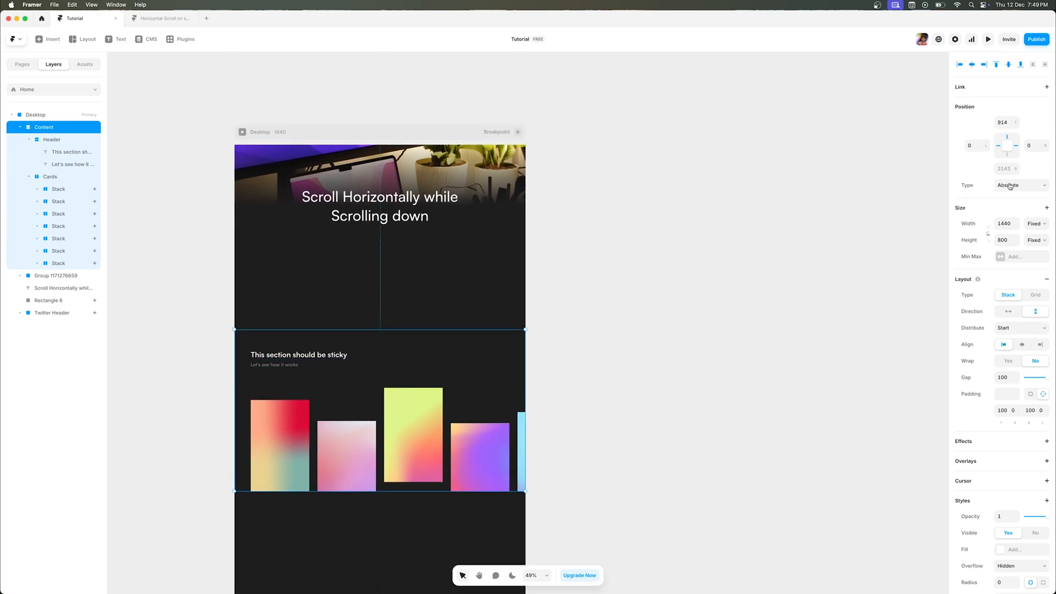
Wrap the Content frame in a new Stack and start renaming that stack.
{"action": "left_click", "coordinate": [1020, 186]}
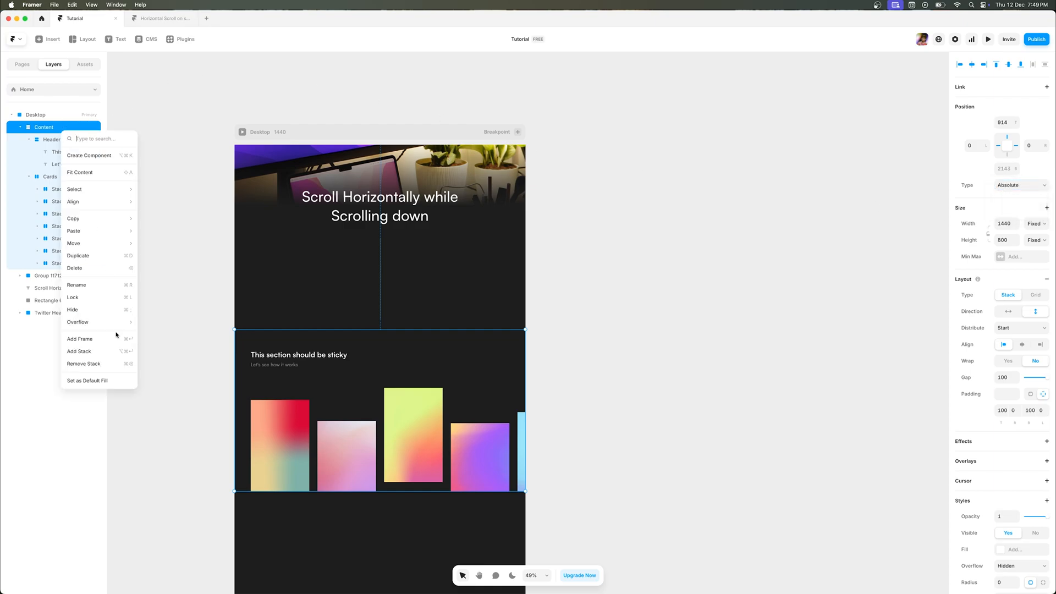
{"action": "left_click", "coordinate": [79, 351]}
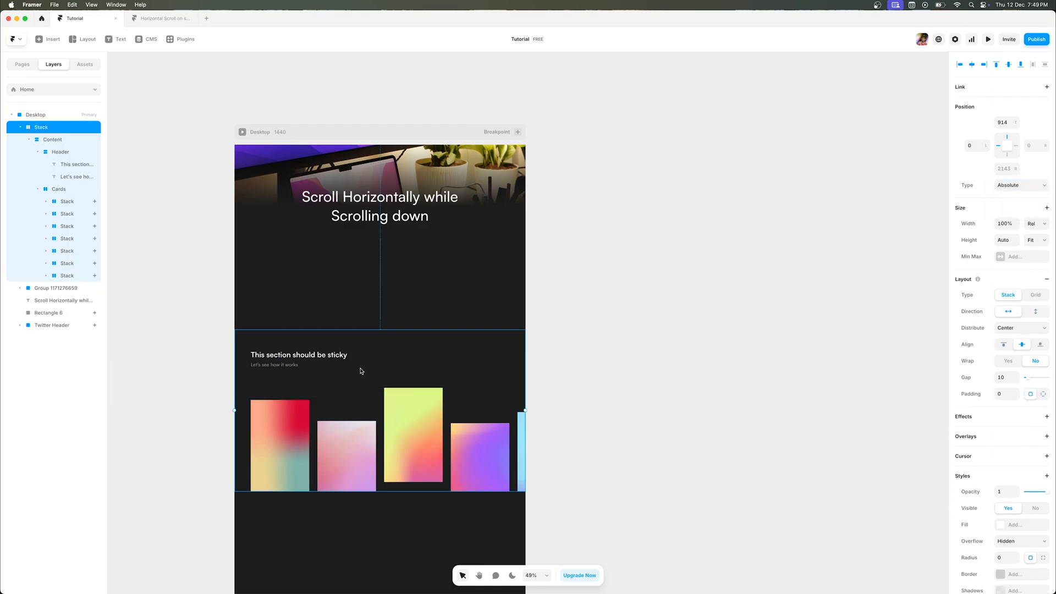
{"action": "left_click", "coordinate": [52, 140]}
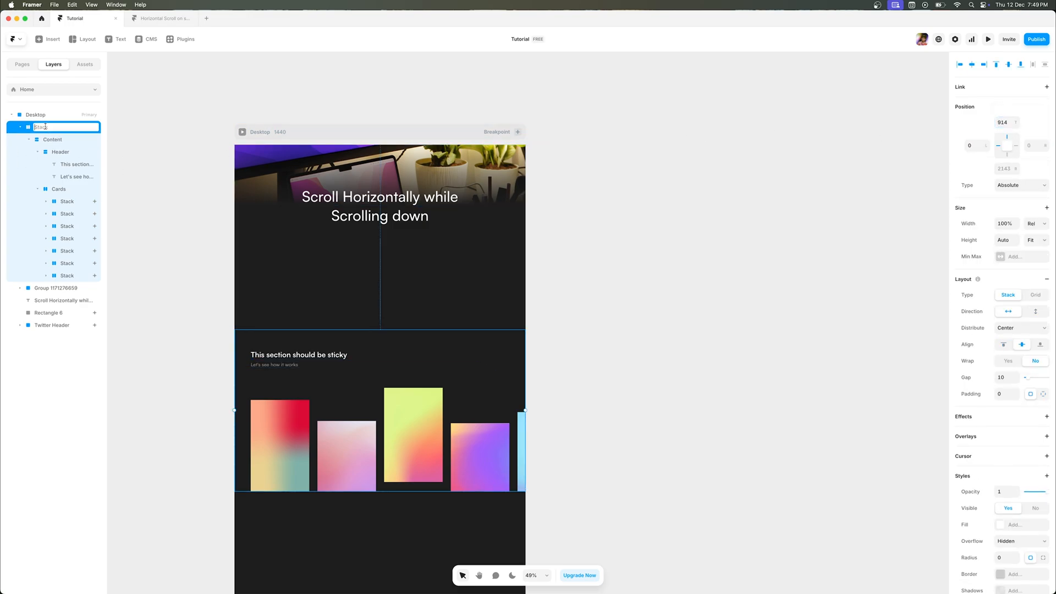
Name the stack 'Parent Frame' with fixed height 2000, vertical direction and Distribute set to Start.
{"action": "type", "text": "Parent Frame"}
{"action": "left_click", "coordinate": [1008, 239]}
{"action": "type", "text": "2000"}
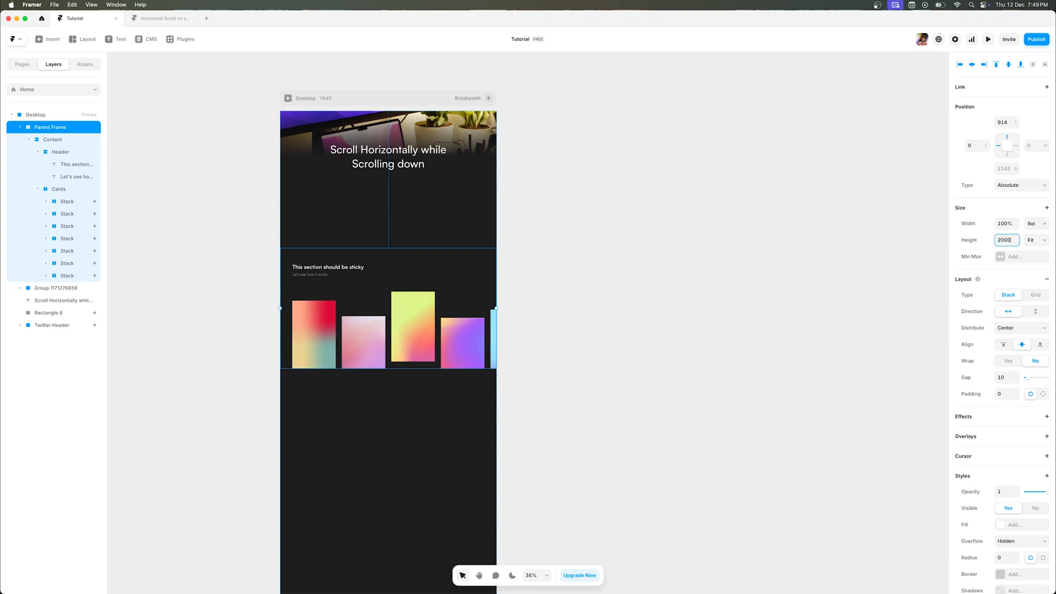
{"action": "left_click", "coordinate": [1036, 240]}
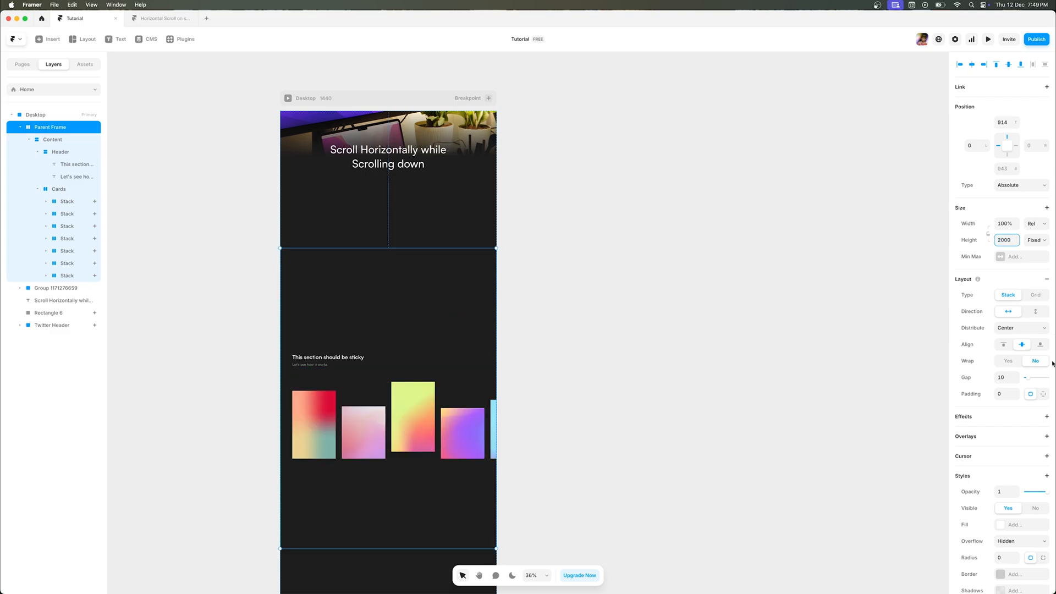
{"action": "left_click", "coordinate": [1023, 328]}
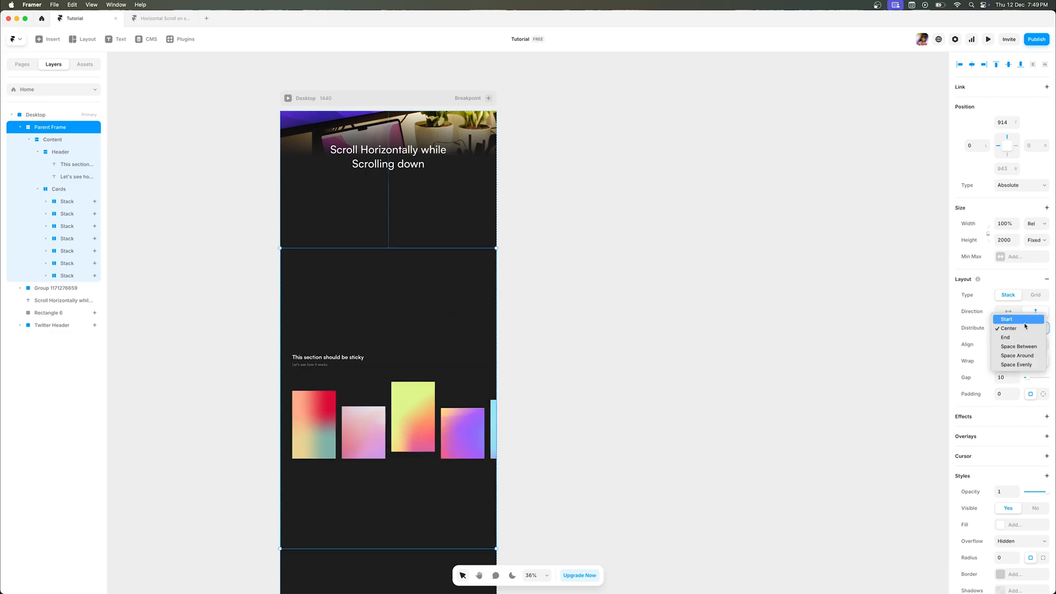
{"action": "left_click", "coordinate": [1008, 319]}
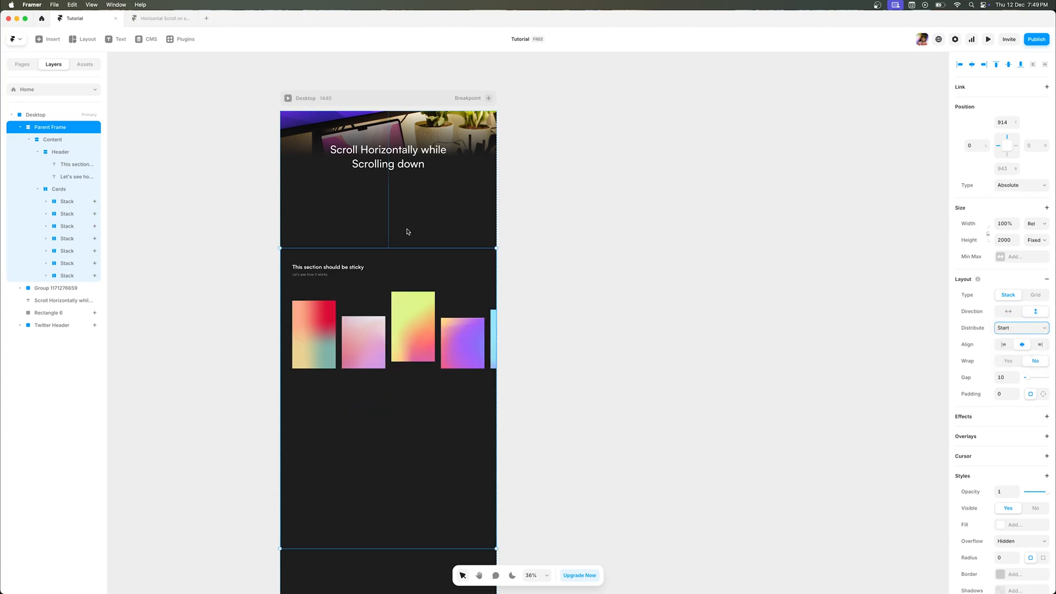
{"action": "mouse_move", "coordinate": [543, 254]}
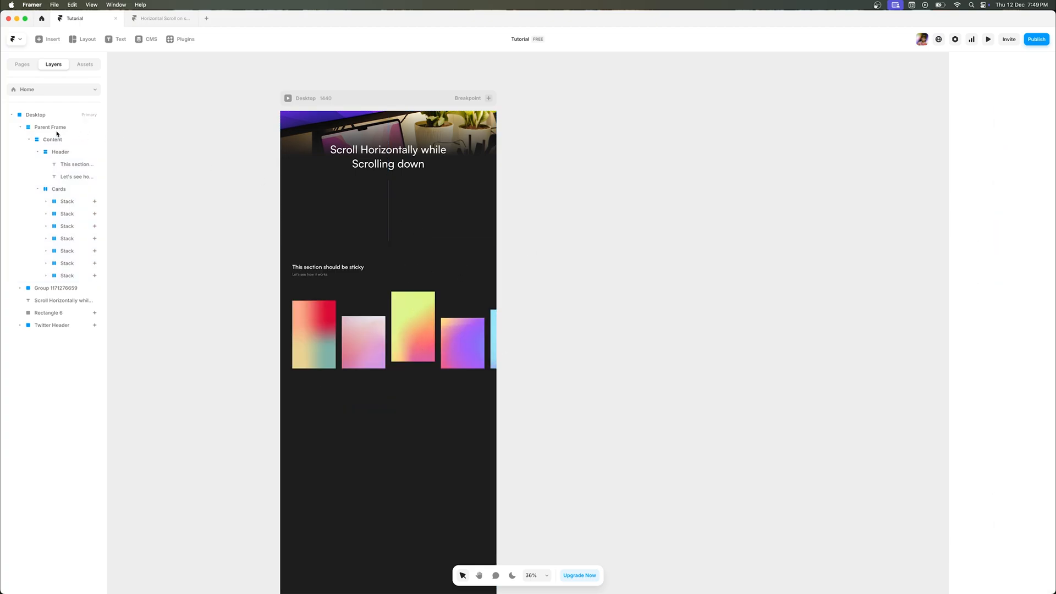
Set the Desktop frame's Overflow to Visible, then reselect Parent Frame.
{"action": "left_click", "coordinate": [52, 139]}
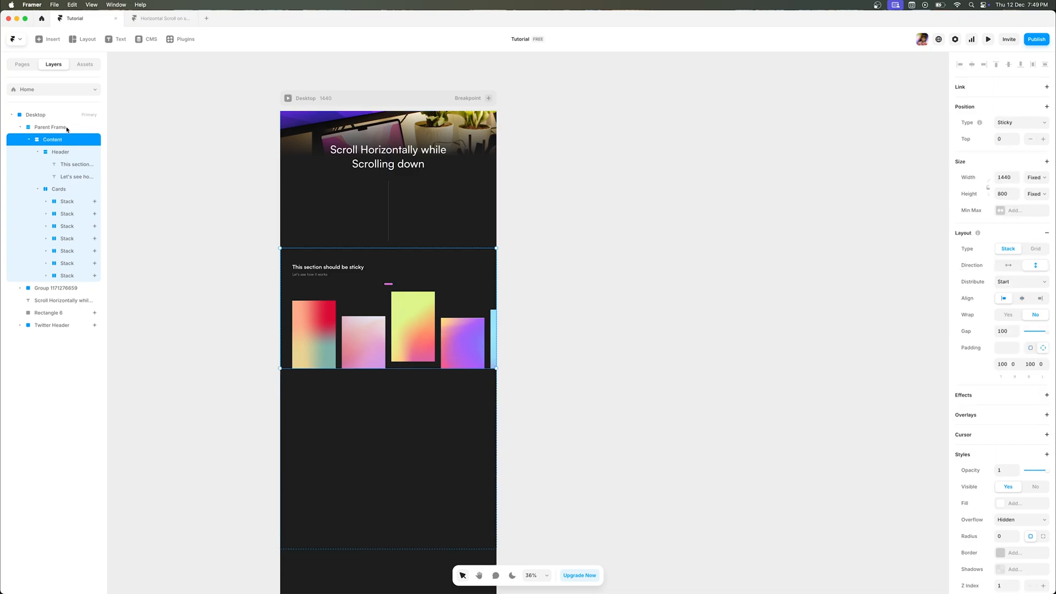
{"action": "left_click", "coordinate": [50, 127]}
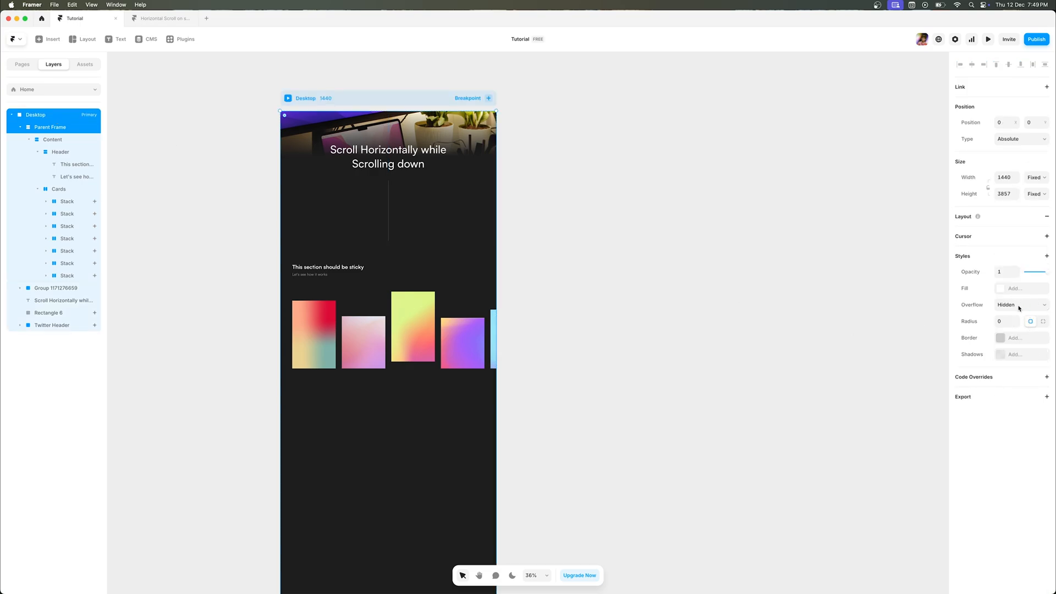
{"action": "left_click", "coordinate": [1019, 304]}
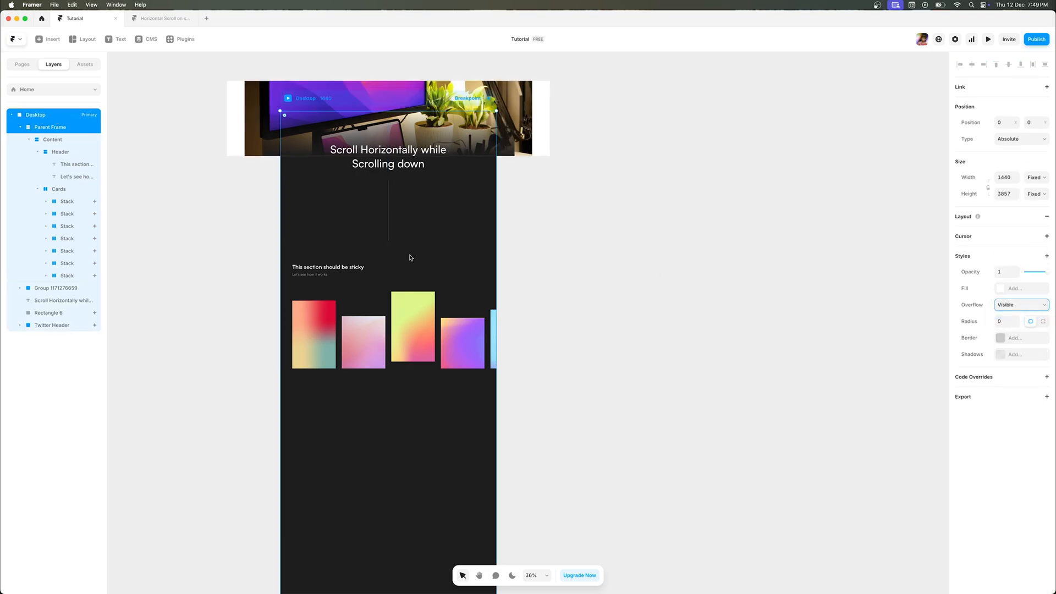
{"action": "left_click", "coordinate": [50, 127]}
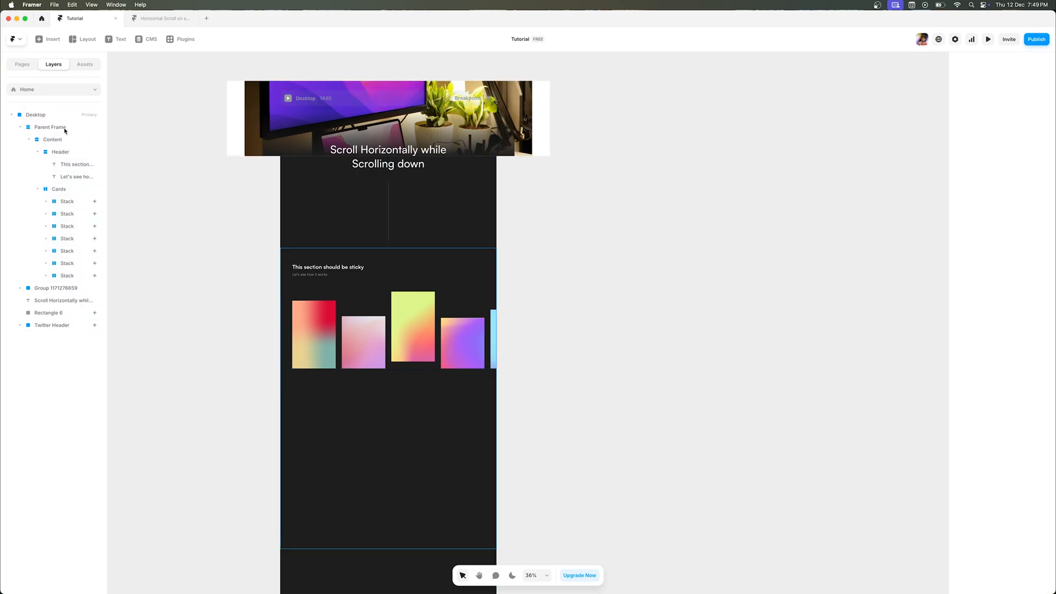
{"action": "left_click", "coordinate": [50, 127]}
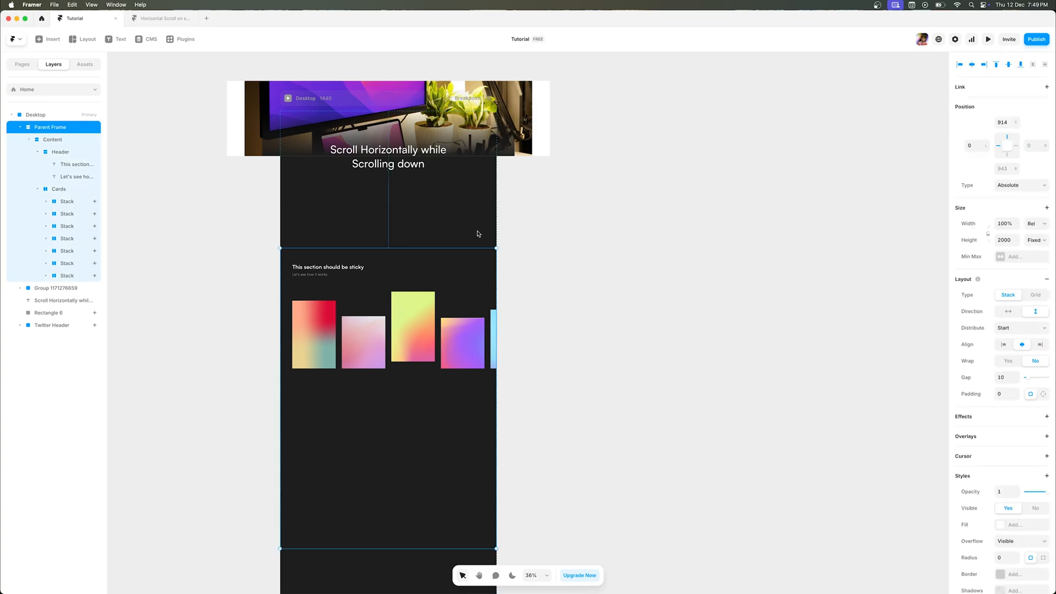
{"action": "scroll", "scroll_direction": "down", "scroll_amount": 3}
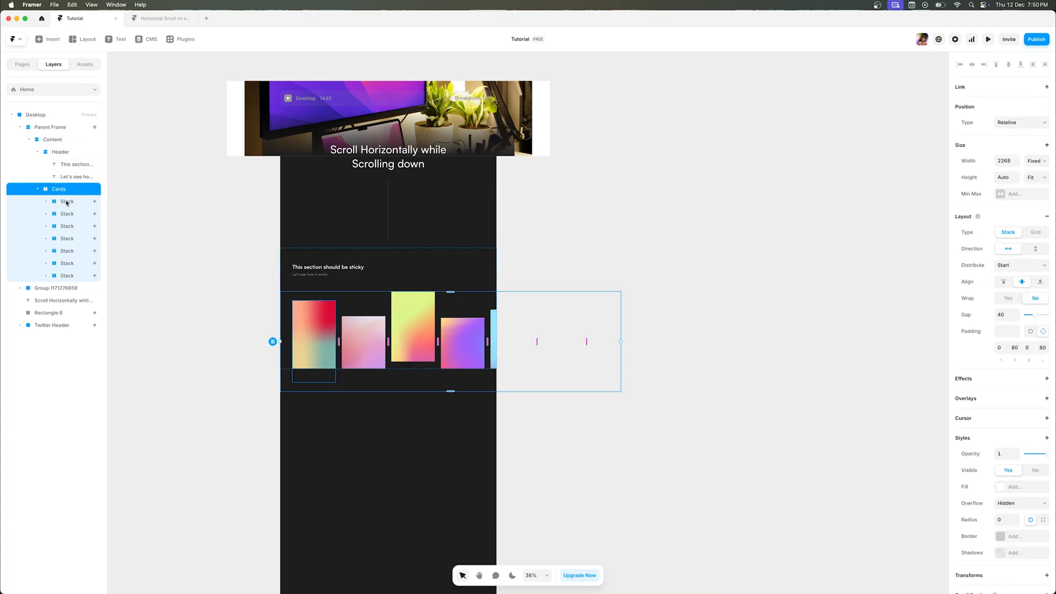
{"action": "mouse_move", "coordinate": [68, 201]}
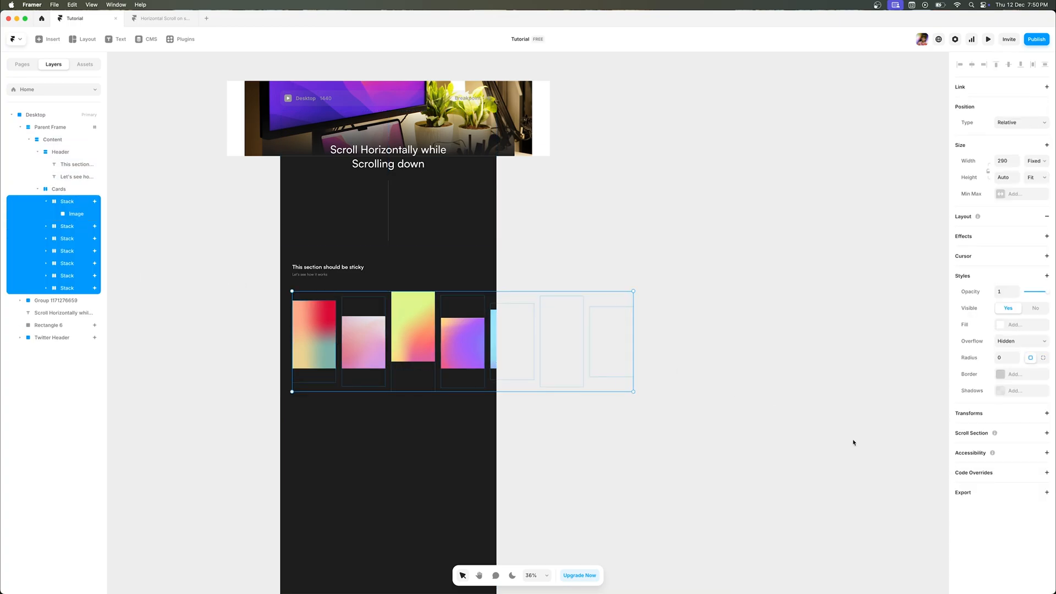
{"action": "mouse_move", "coordinate": [1030, 399]}
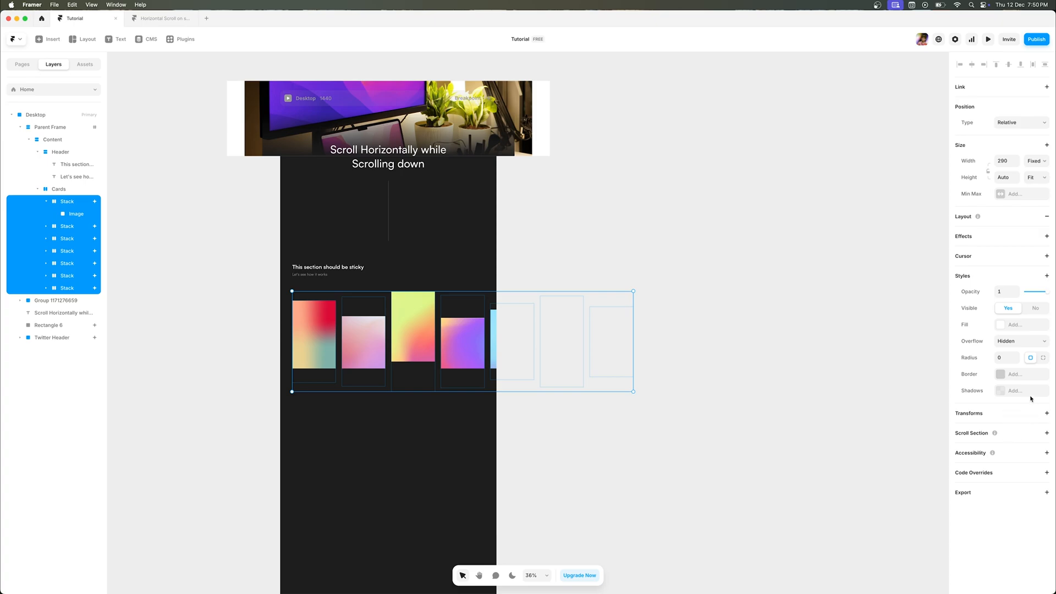
Add a Scroll Transform effect triggered by Section in View on #scroll-horizontal.
{"action": "left_click", "coordinate": [1047, 237]}
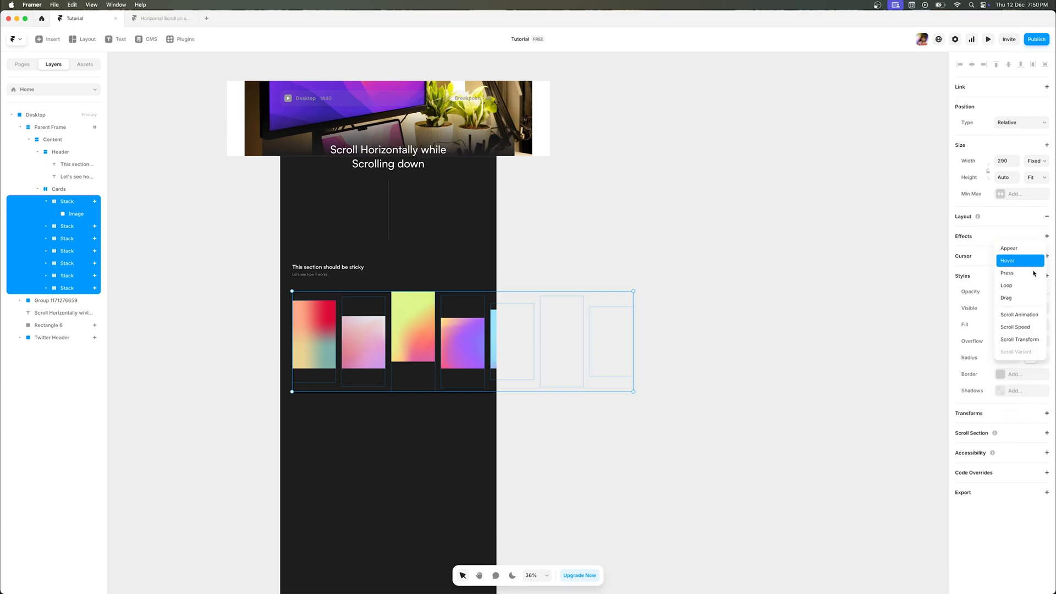
{"action": "left_click", "coordinate": [1020, 339]}
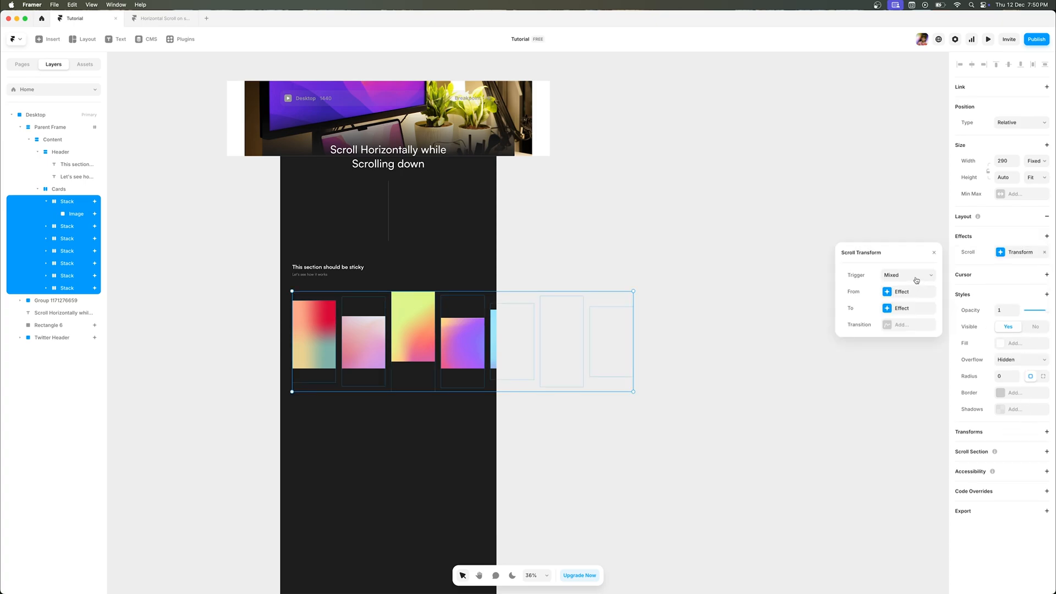
{"action": "left_click", "coordinate": [907, 275]}
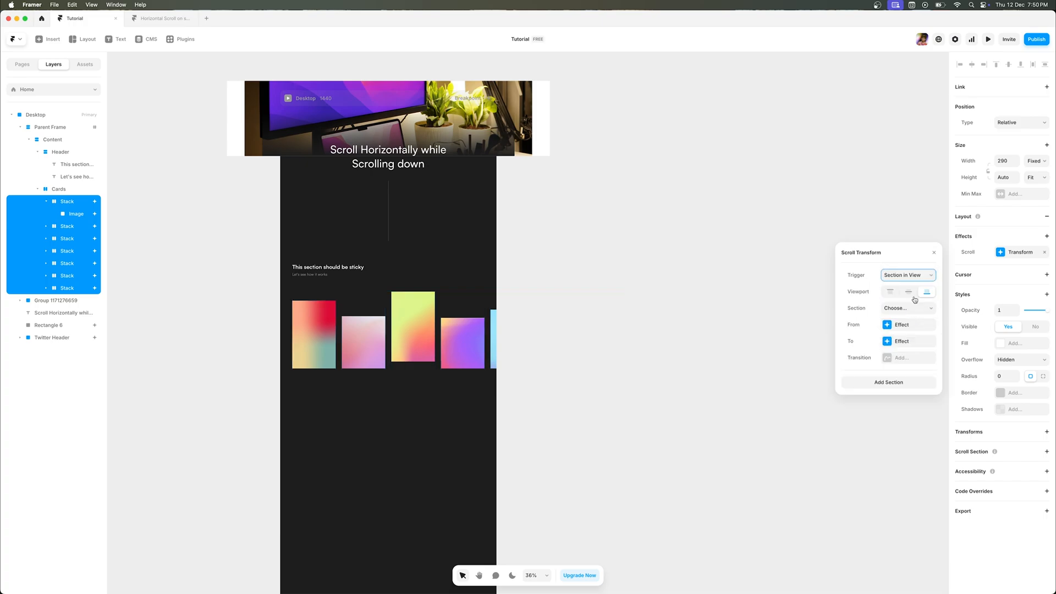
{"action": "left_click", "coordinate": [908, 309]}
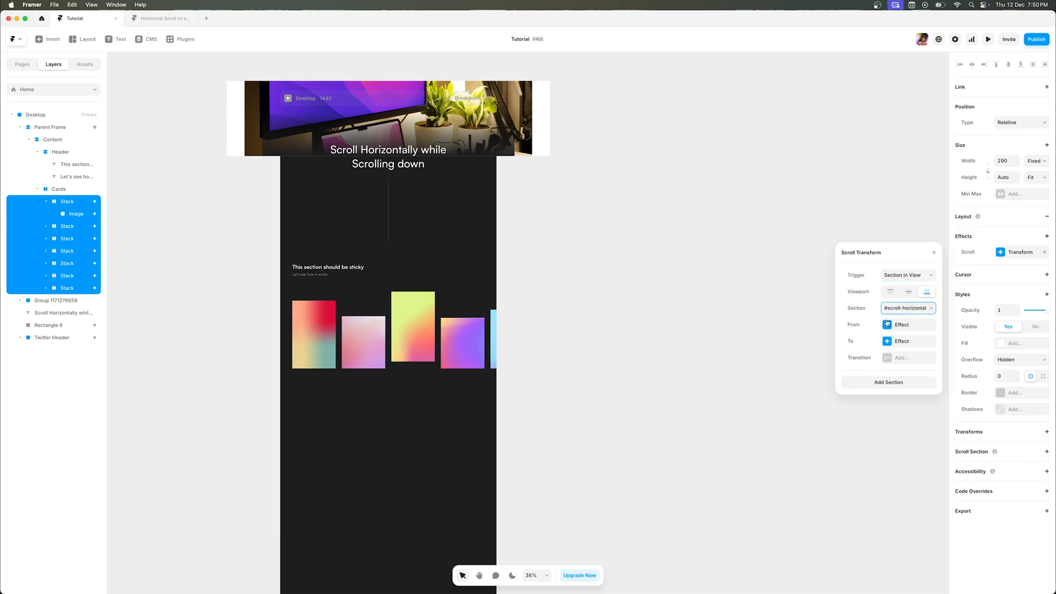
{"action": "left_click", "coordinate": [900, 325]}
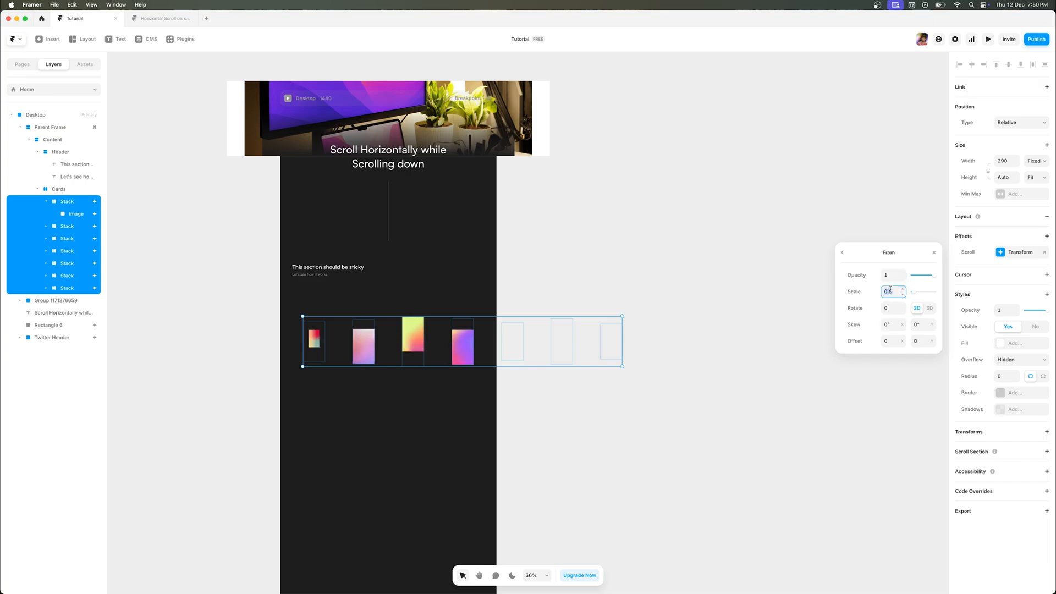
Set the transform's To state horizontal offset to -1000.
{"action": "left_click", "coordinate": [843, 252]}
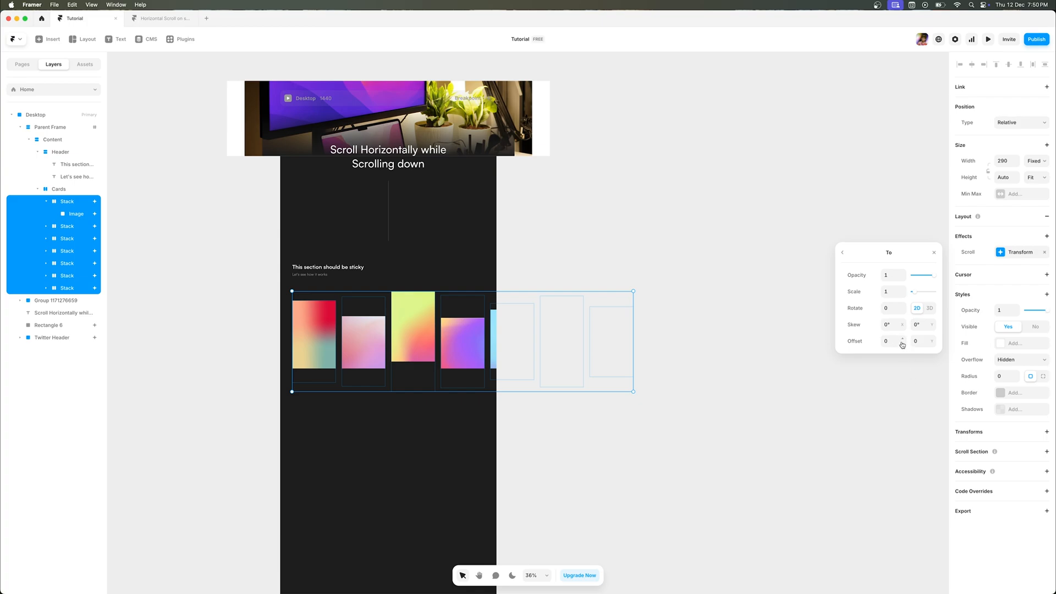
{"action": "type", "text": "-490"}
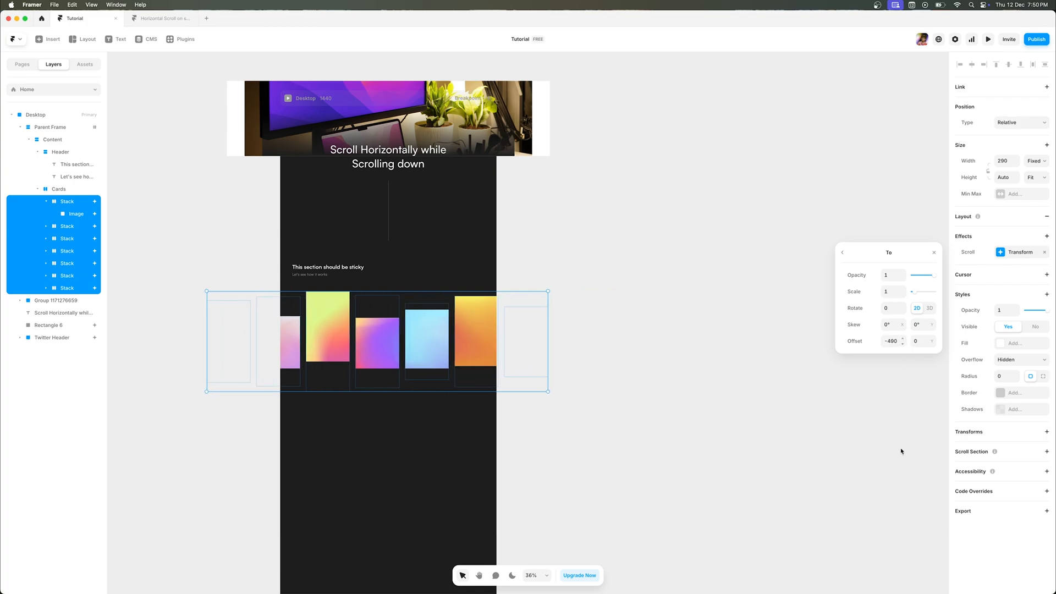
{"action": "type", "text": "-100"}
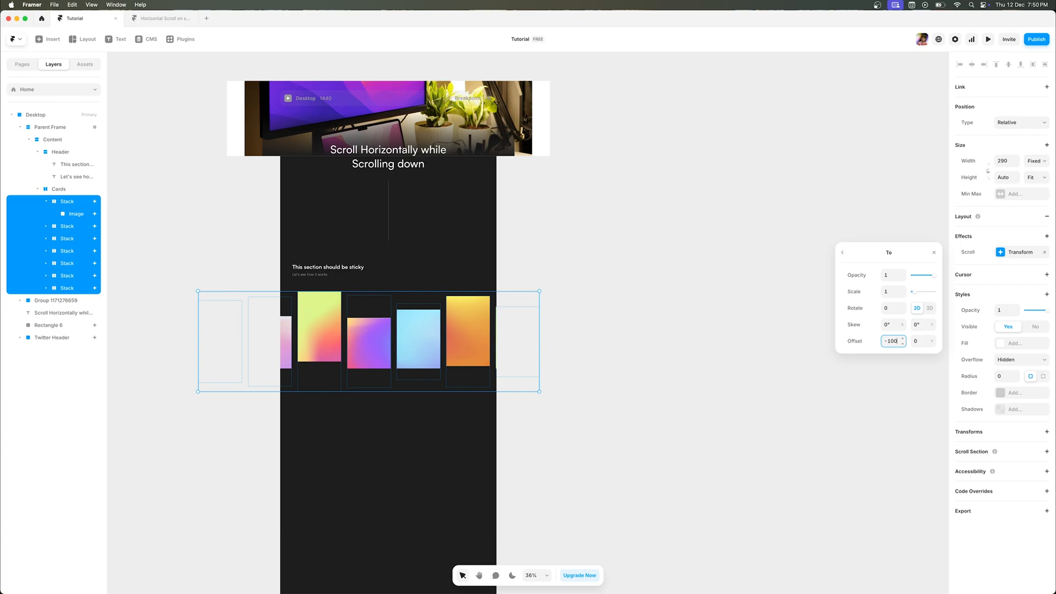
{"action": "type", "text": "-1000"}
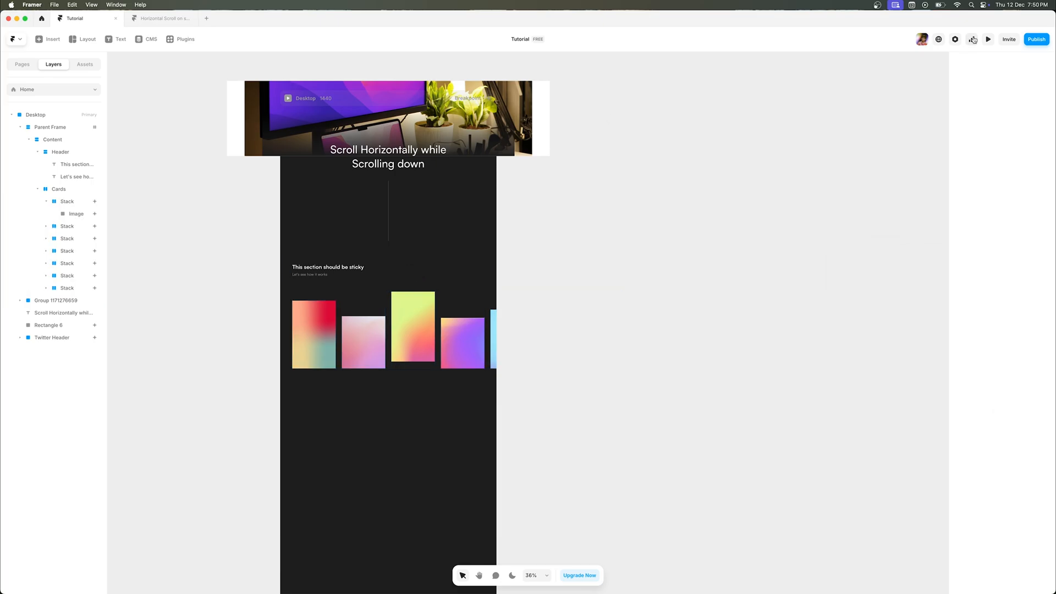
Preview the page and scroll down to watch the gradient cards slide sideways.
{"action": "left_click", "coordinate": [987, 39]}
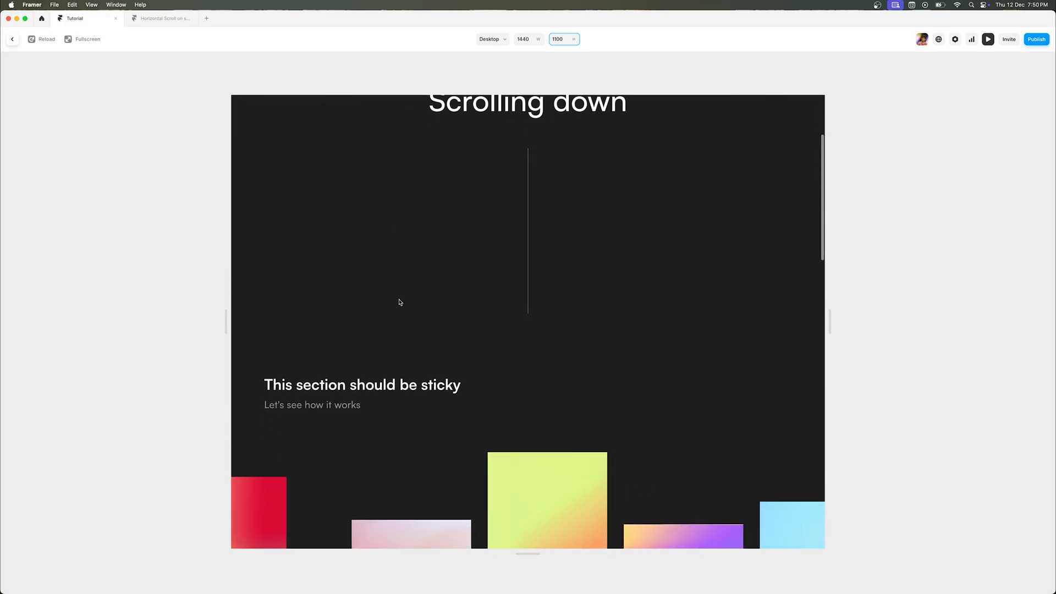
{"action": "scroll", "scroll_direction": "down", "scroll_amount": 3}
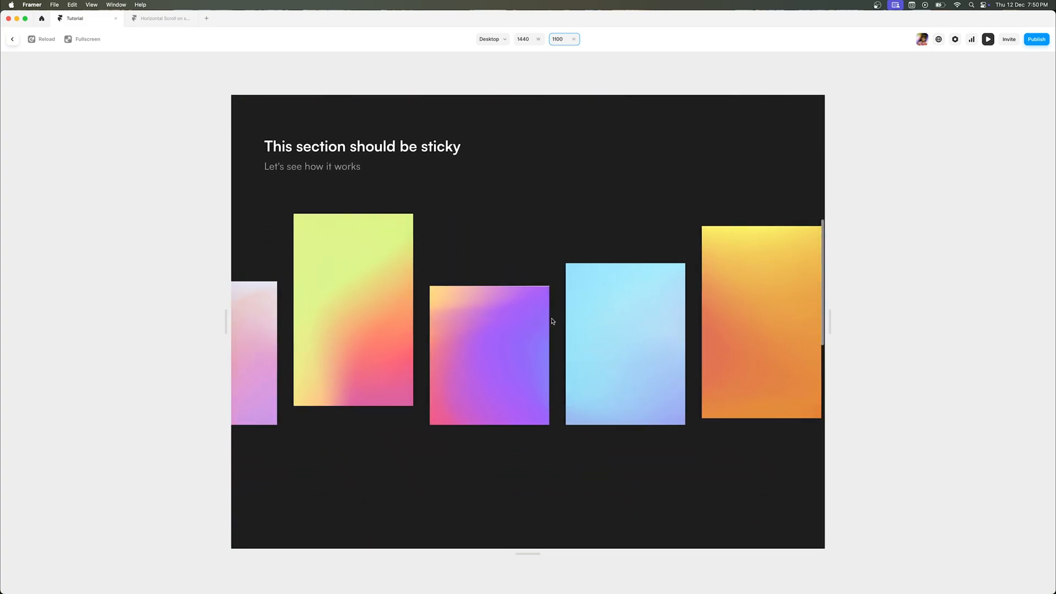